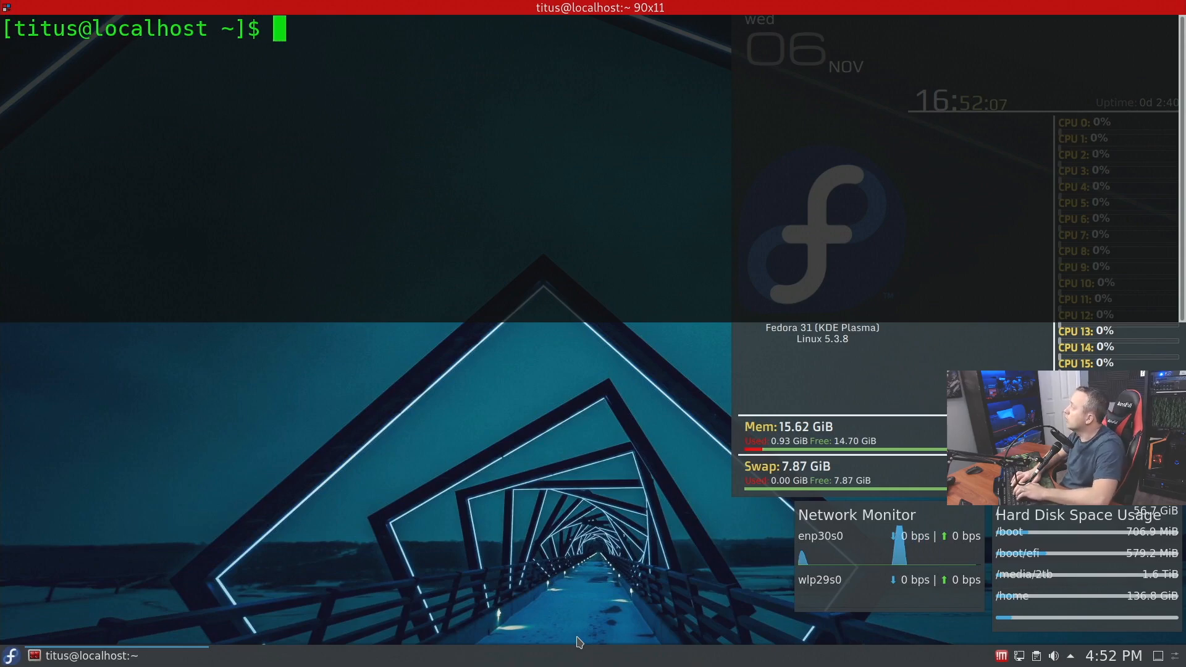
# Run 'sudo dnf install flatpak' and confirm with 'y' to install Flatpak and its eight supporting packages
pyautogui.write('sudo dnf install flatpak')
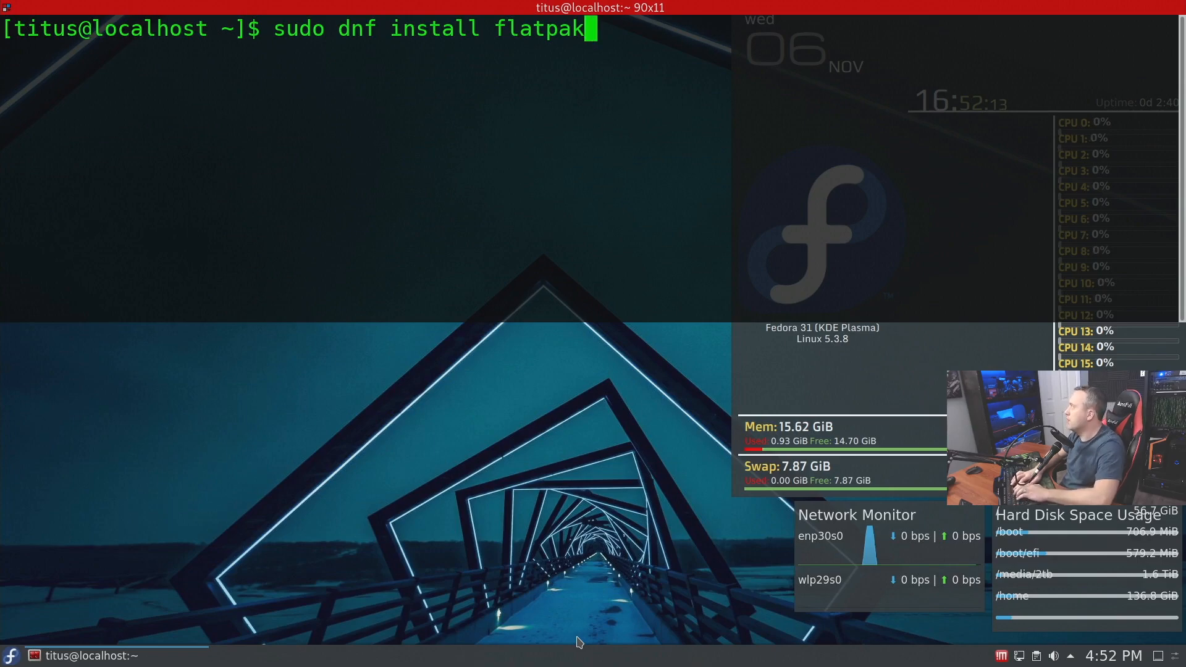
pyautogui.write('y')
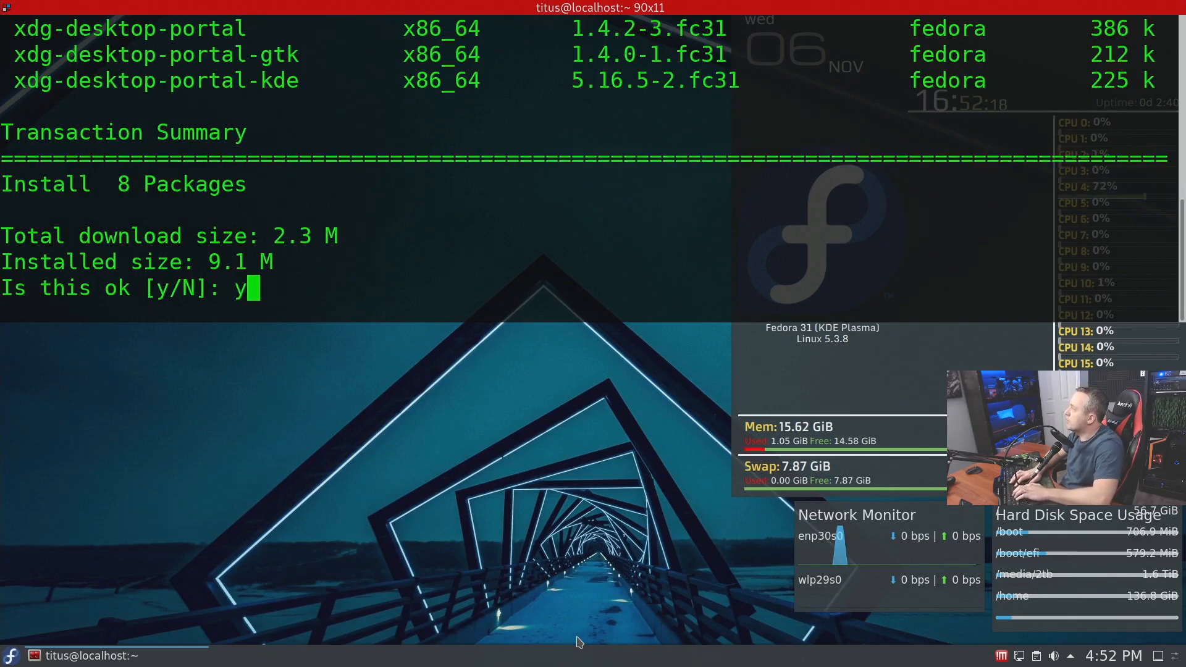
pyautogui.press('Return')
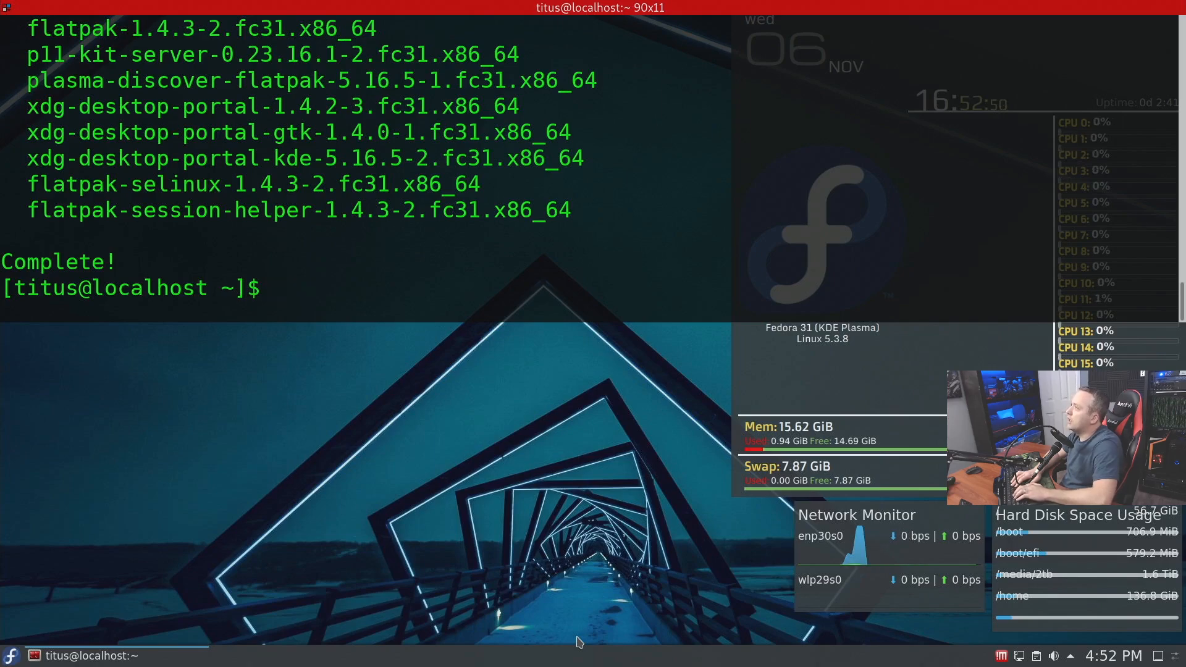
# Run 'flatpak remotes', which prints only the XDG_DATA_DIRS search-path note and no remotes
pyautogui.write('flatpak')
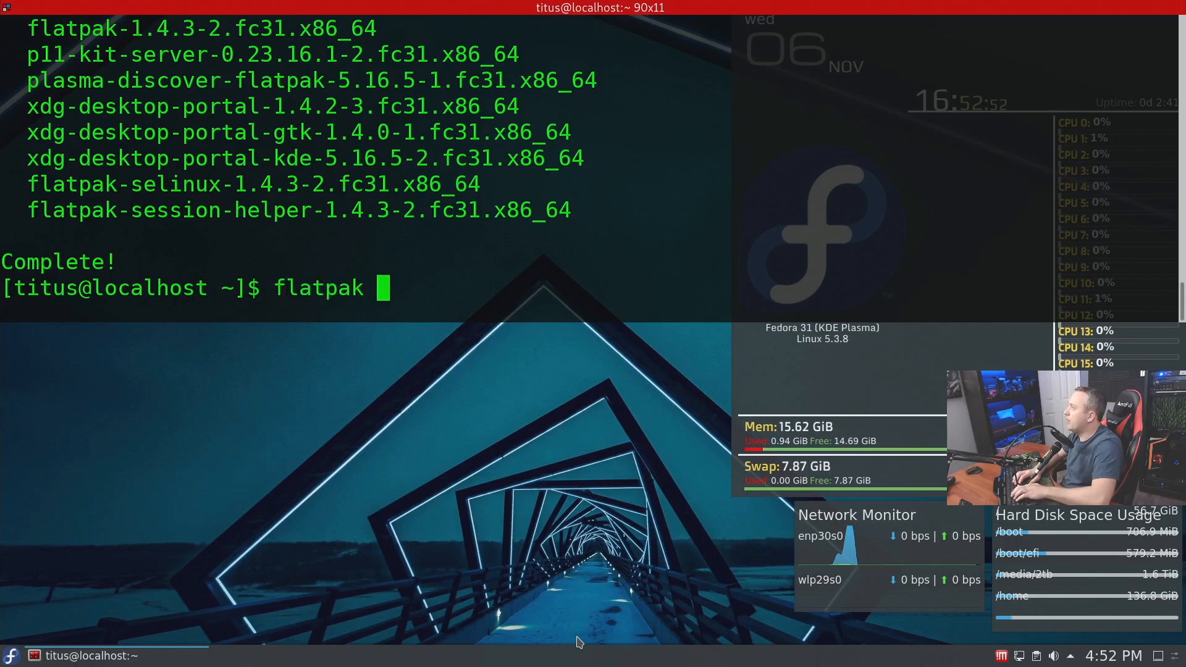
pyautogui.press('Return')
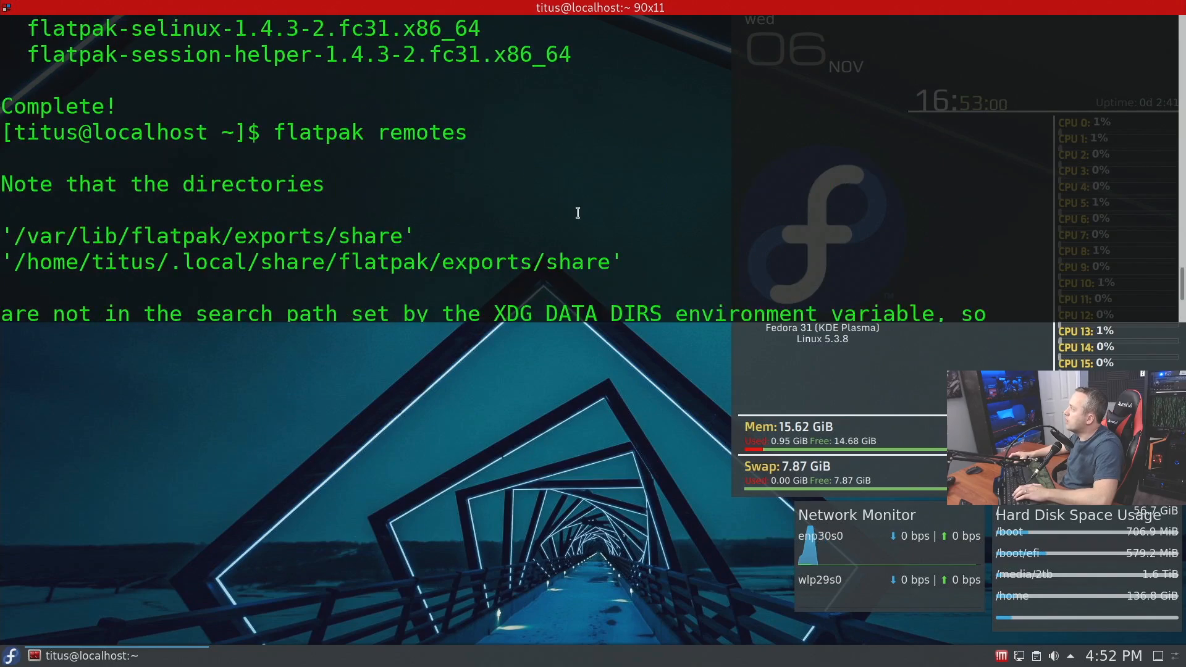
pyautogui.moveTo(178, 208)
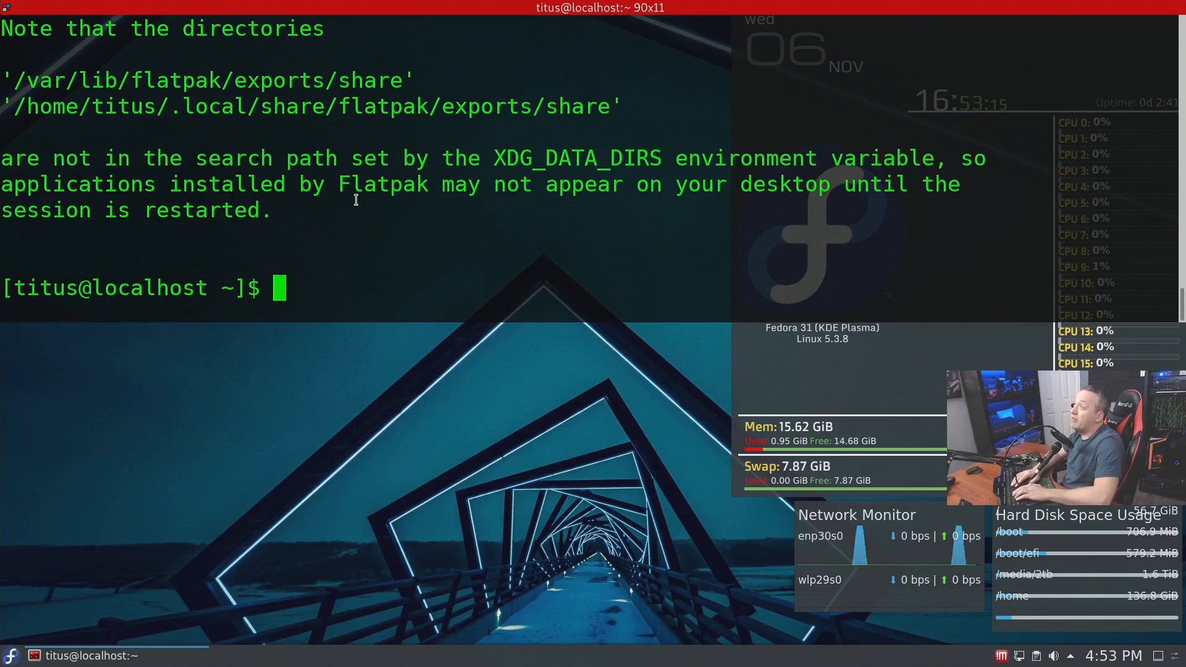
pyautogui.write('fla')
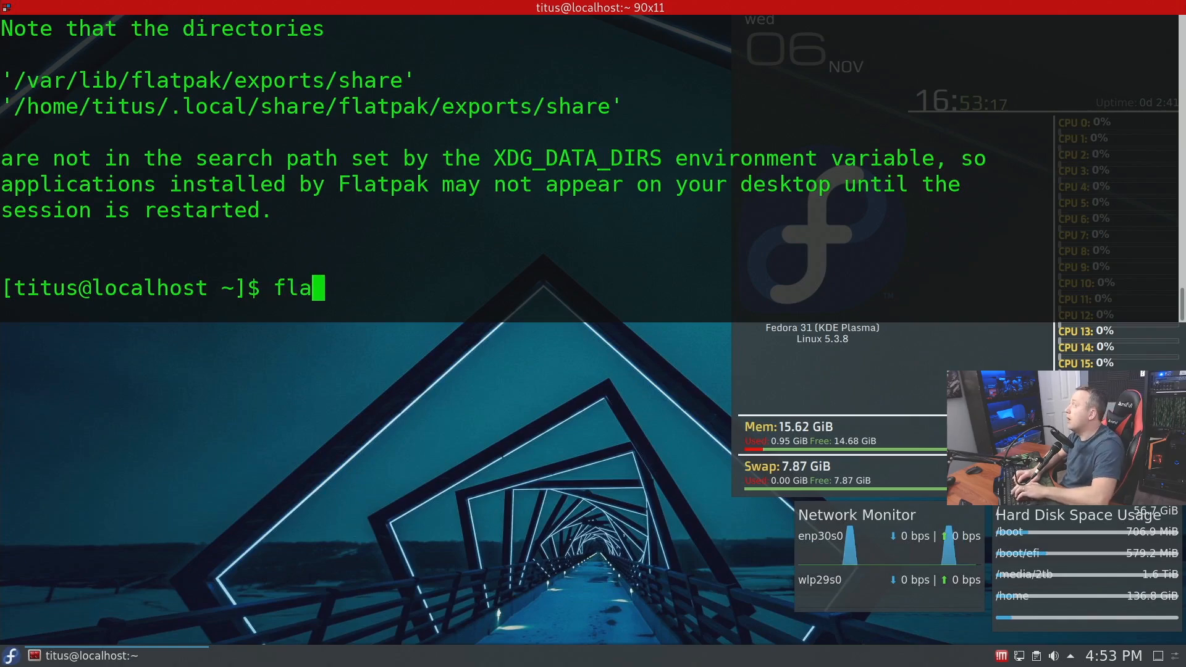
pyautogui.write('tpak')
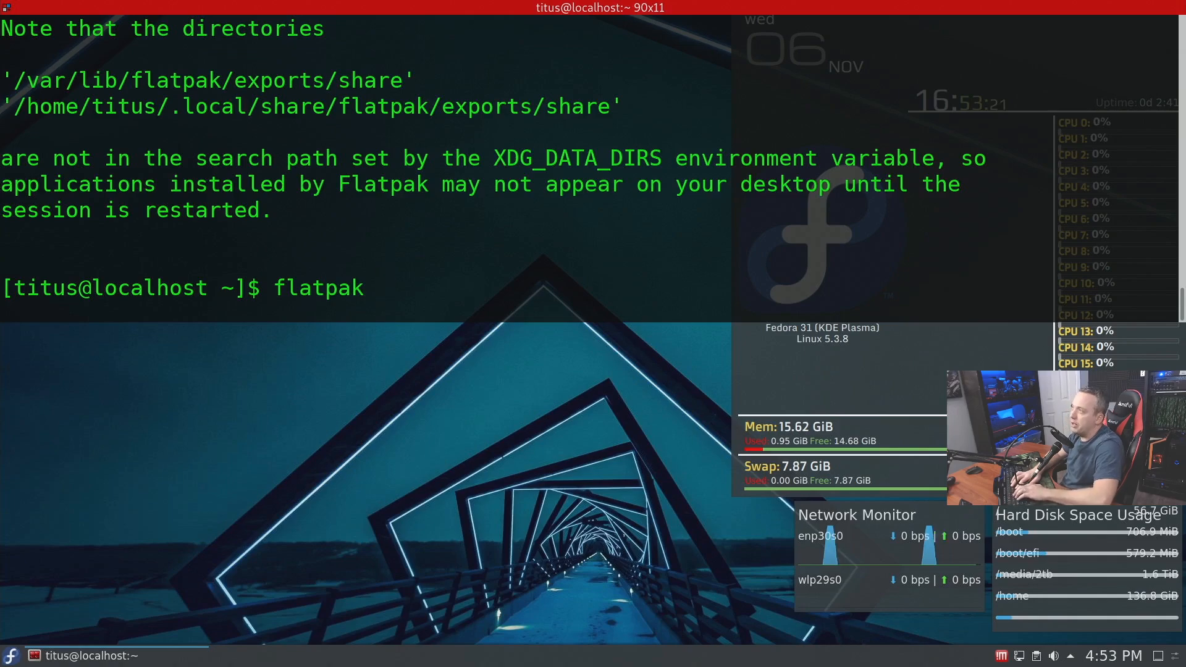
pyautogui.write('remote-a')
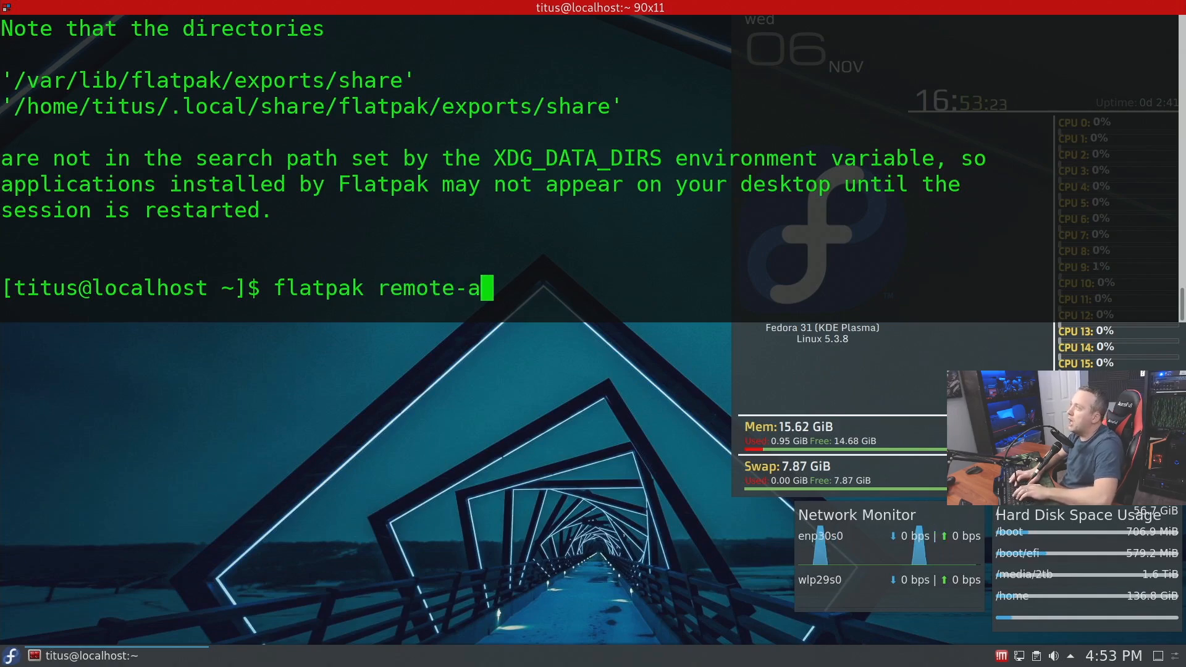
pyautogui.write('dd --if-not-exists flathub https:')
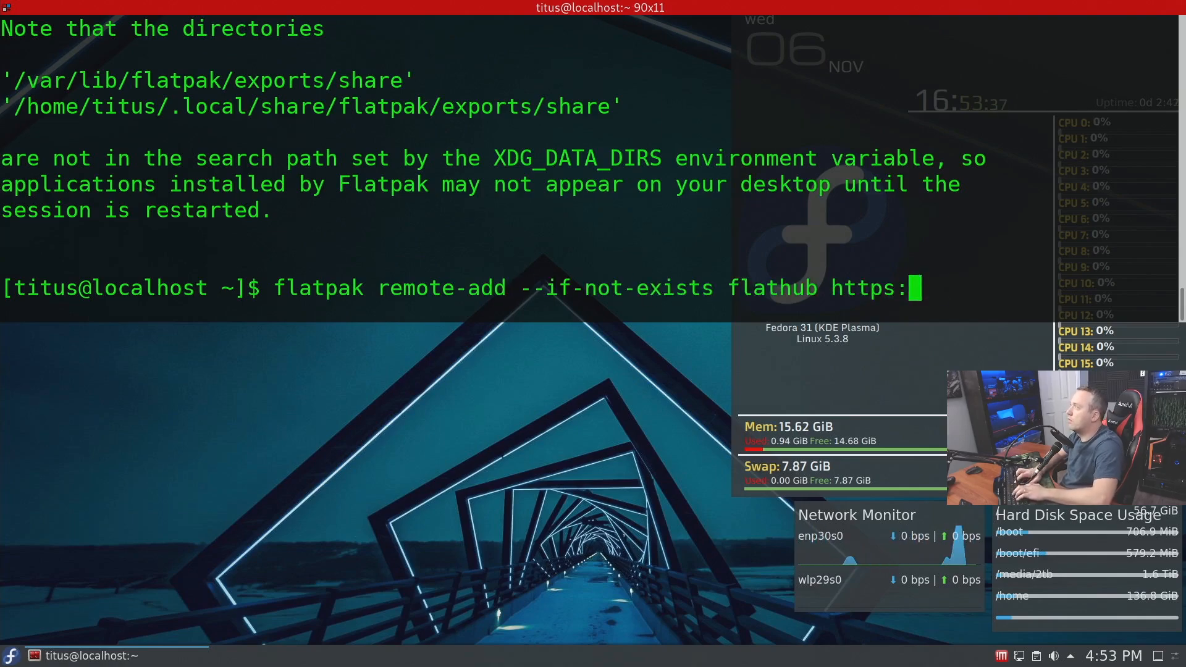
pyautogui.write('://dl.flathub.org/repo/flathub.flatpakrepo')
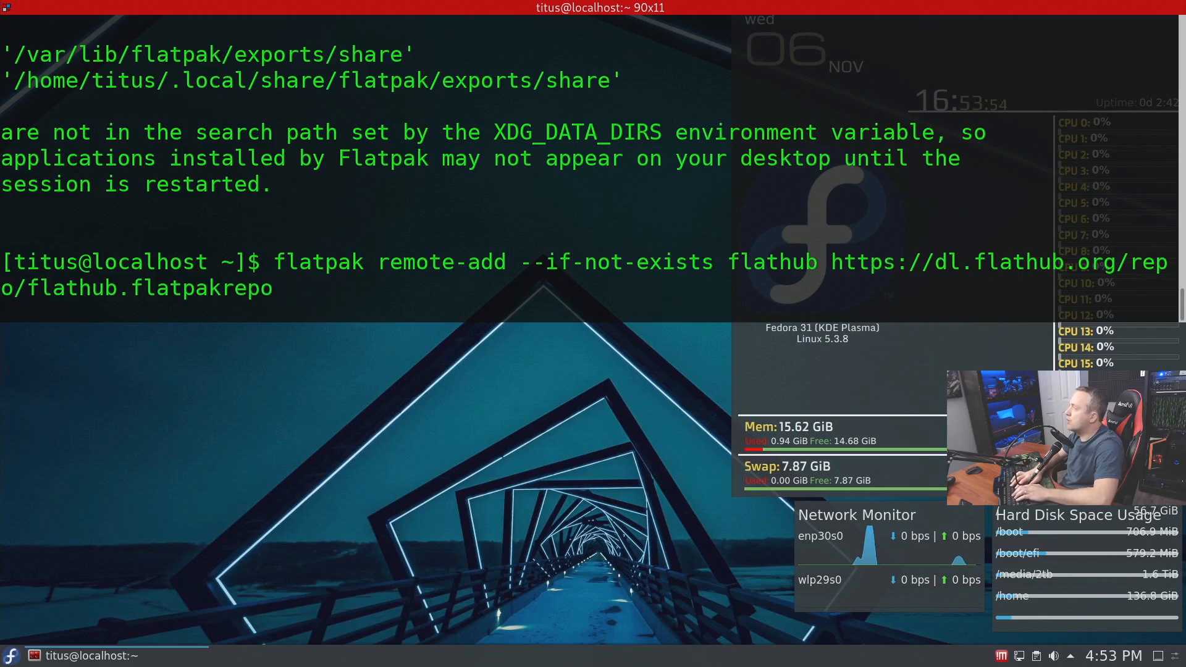
pyautogui.press('Return')
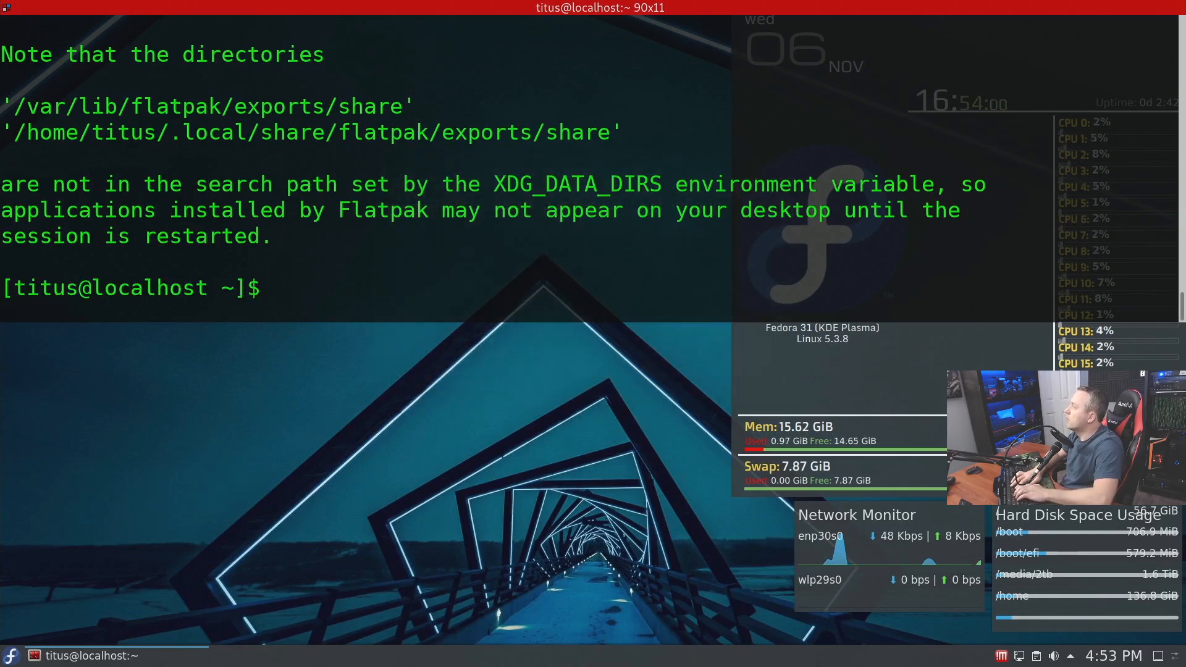
# Run 'flatpak remotes' again to verify flathub is listed as a system remote
pyautogui.write('flatpak remotes')
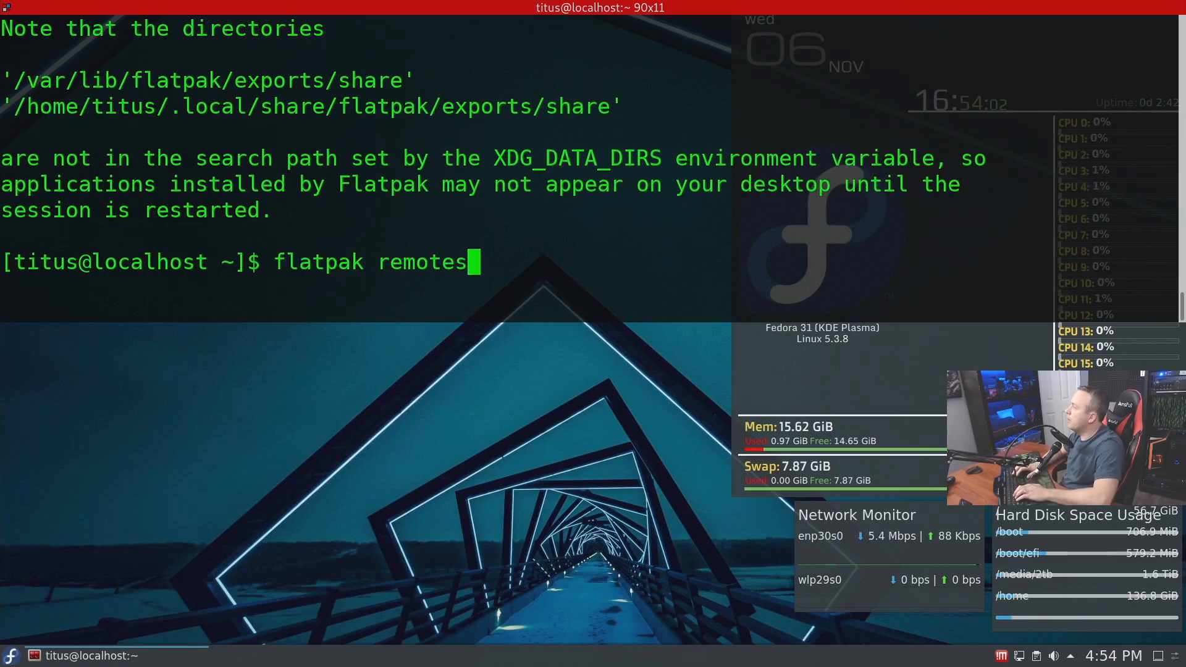
pyautogui.press('Return')
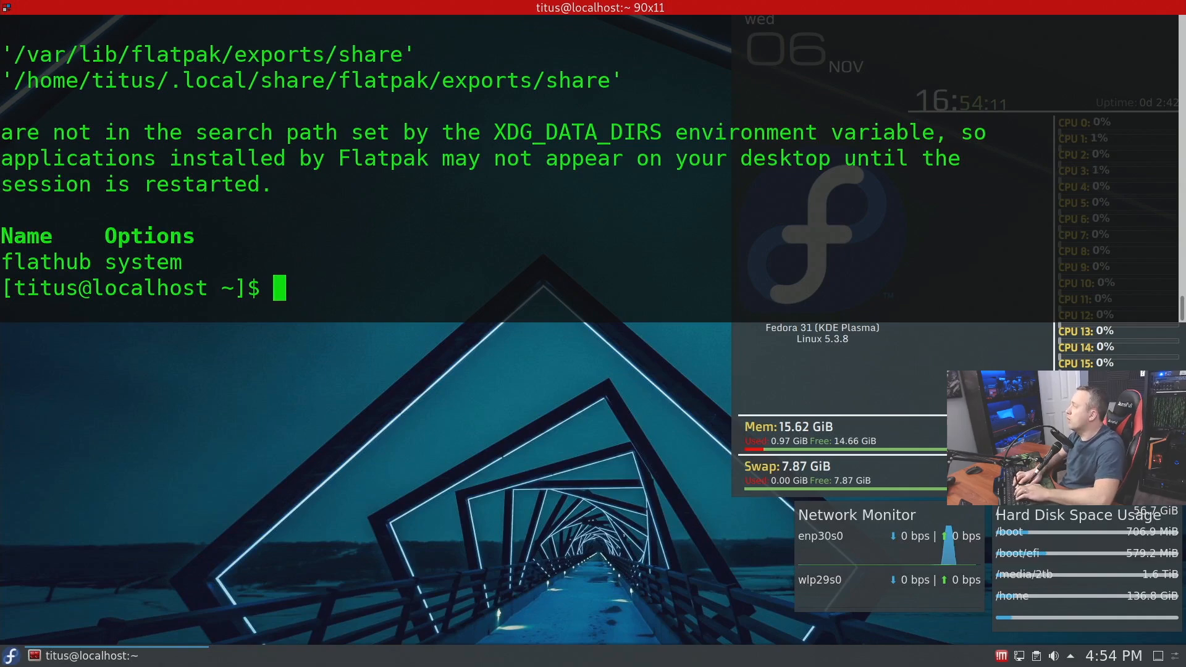
pyautogui.write('fla')
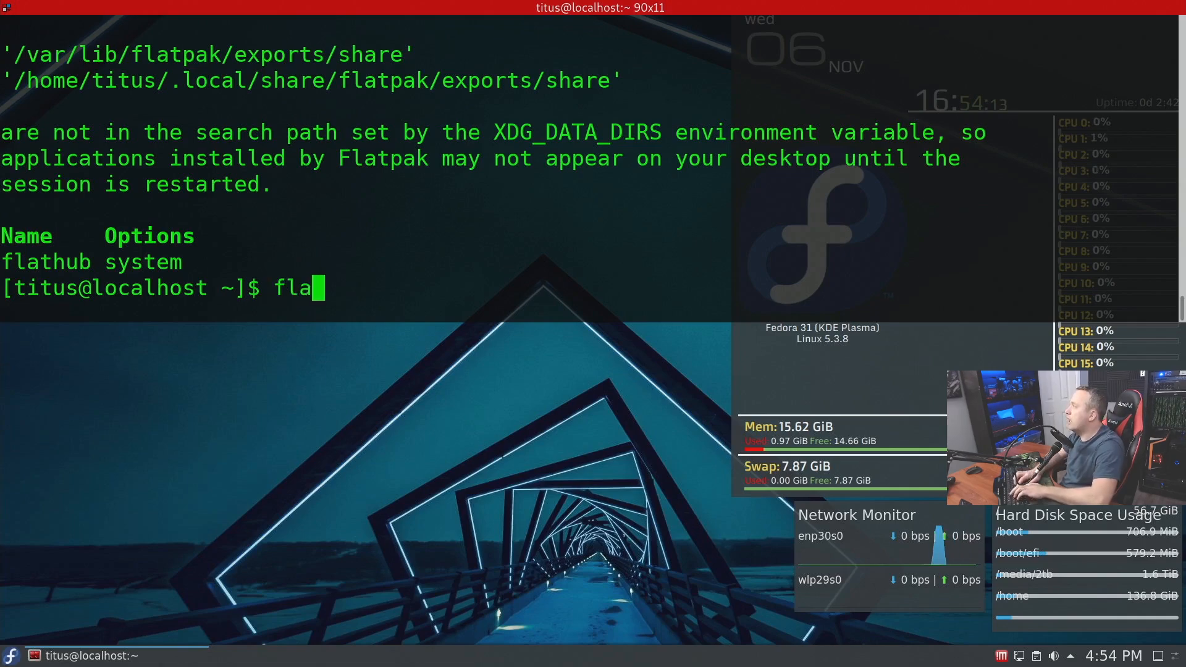
pyautogui.write('tpak remote-delete fl')
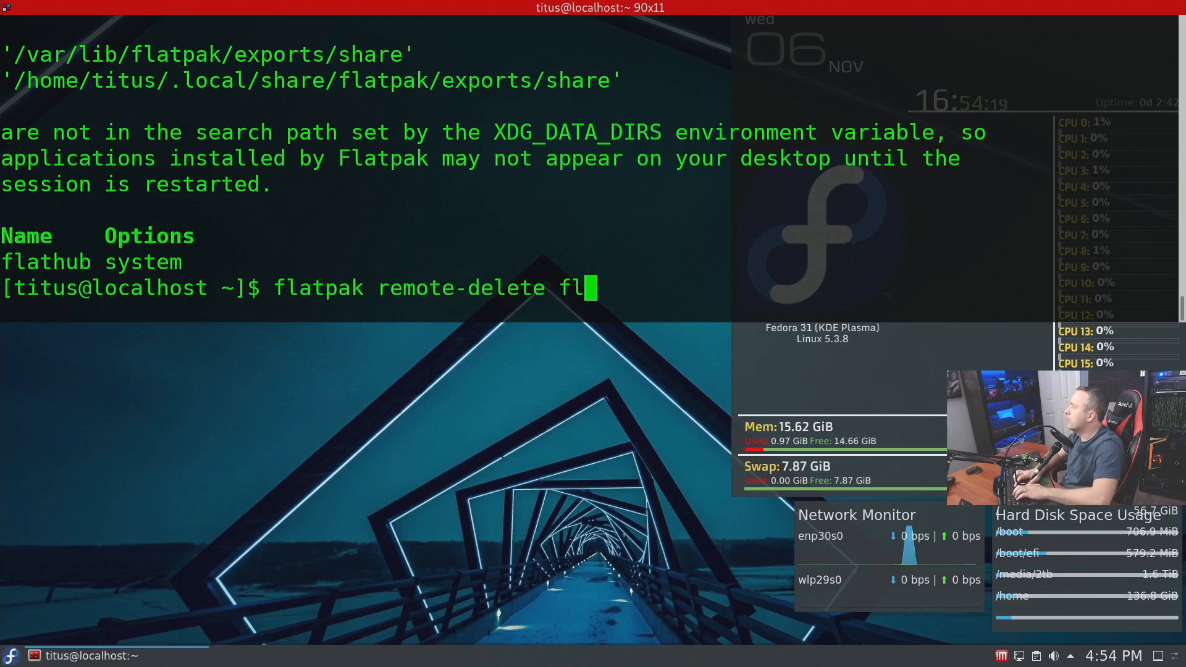
pyautogui.write('athub')
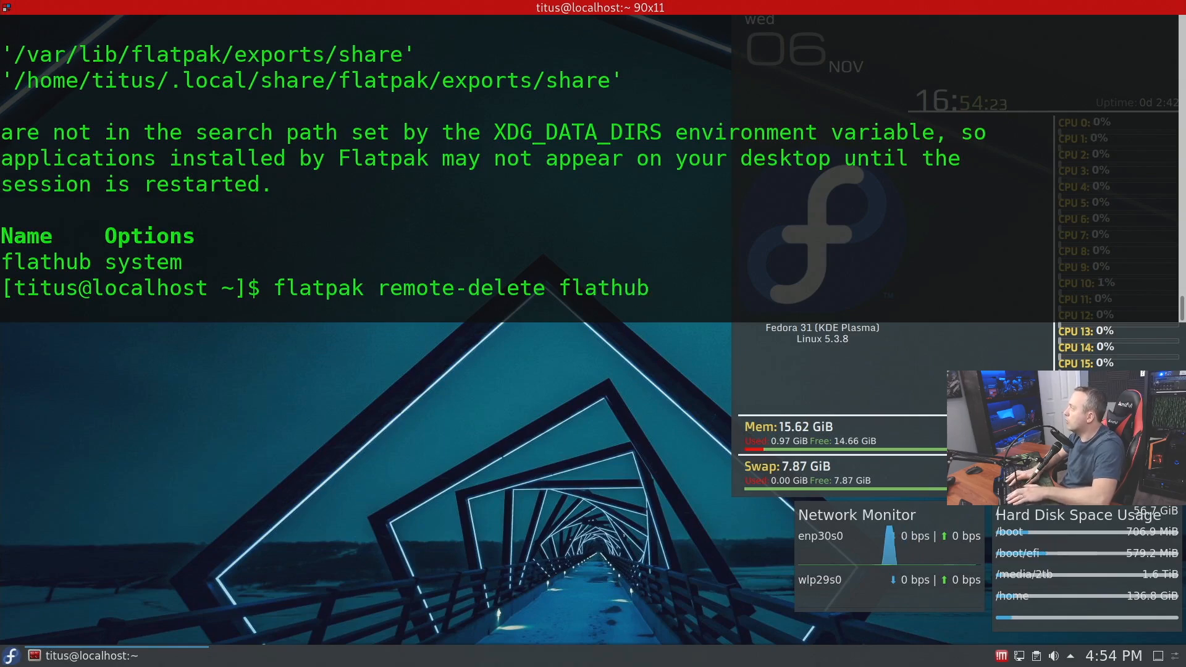
pyautogui.press('BackSpace')
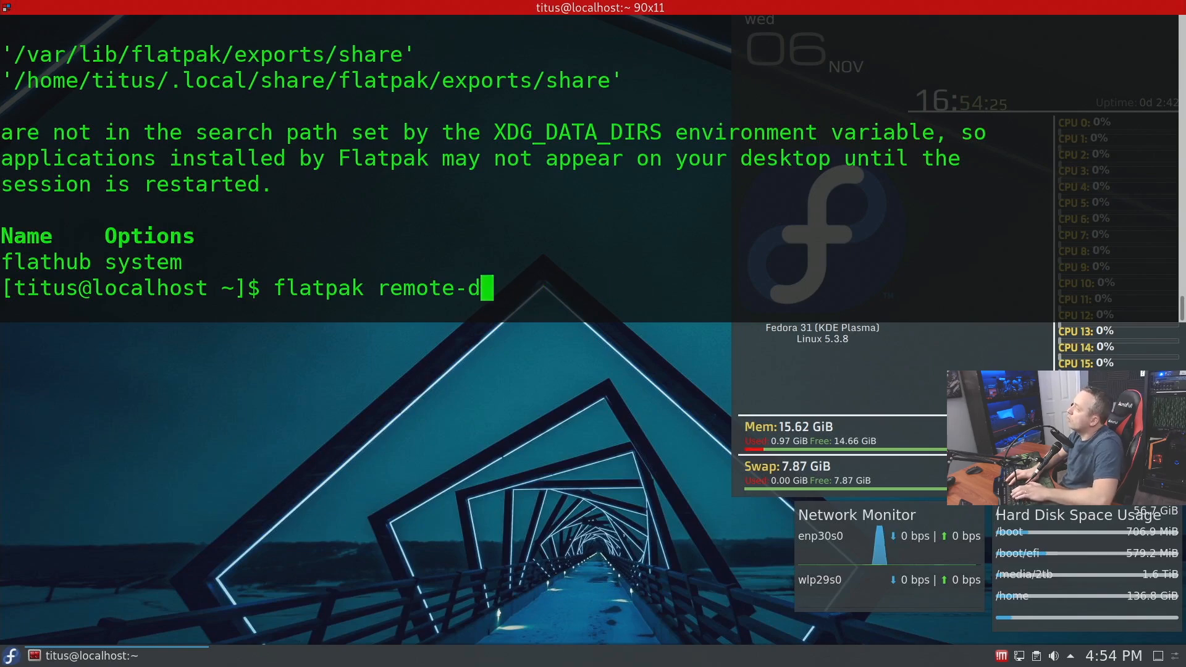
pyautogui.press('ctrl+c')
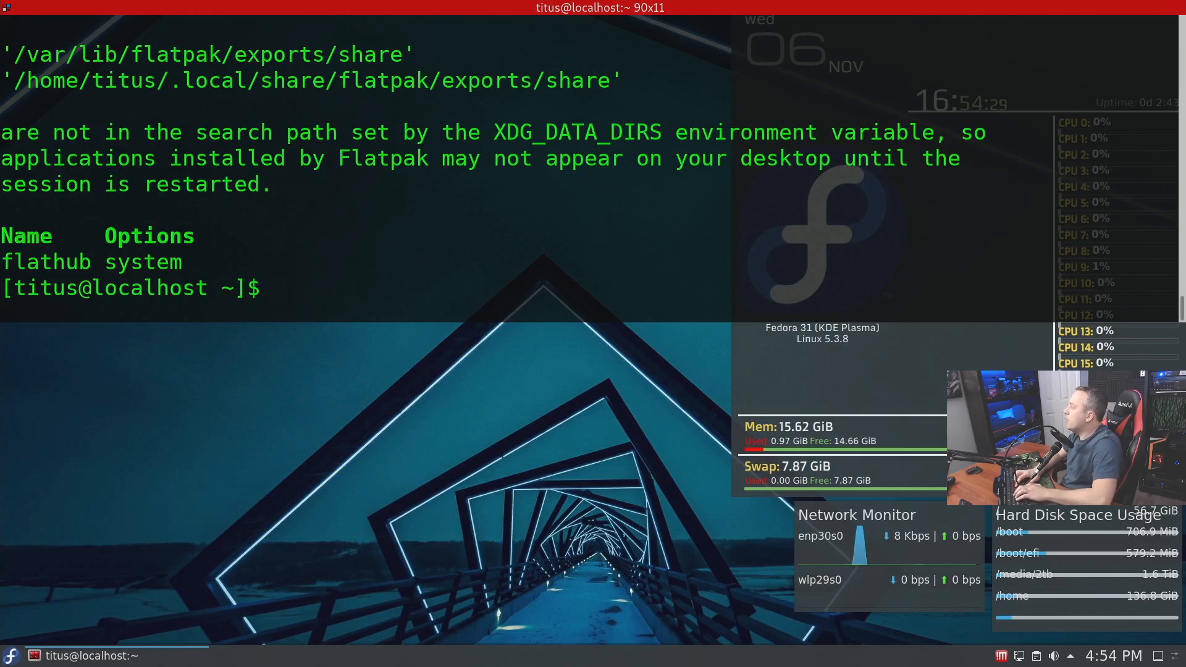
pyautogui.write('f')
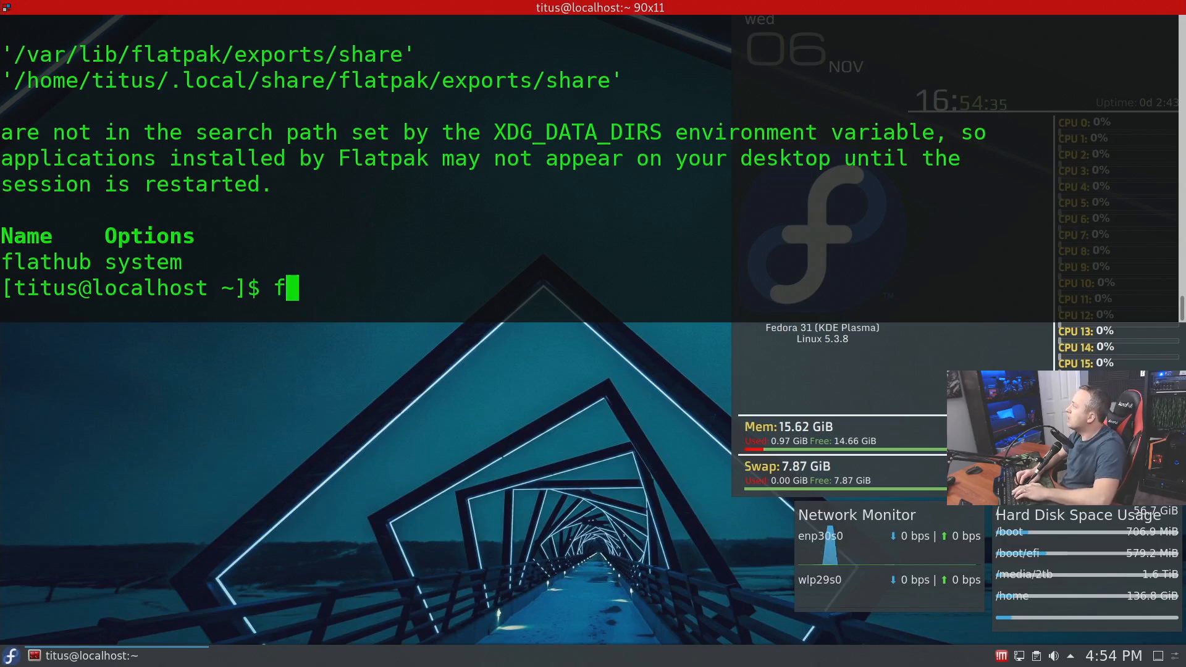
# Search Flathub for discord, then install com.discordapp.Discord from flathub with its freedesktop runtime dependencies
pyautogui.write('lat')
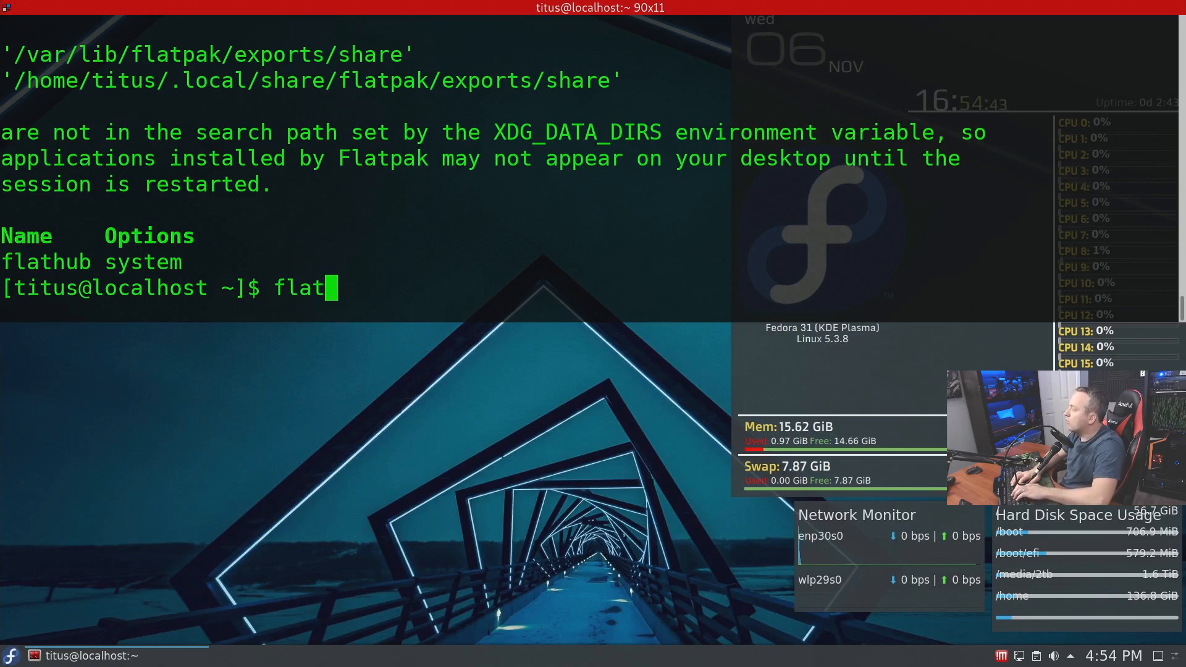
pyautogui.write('pak search')
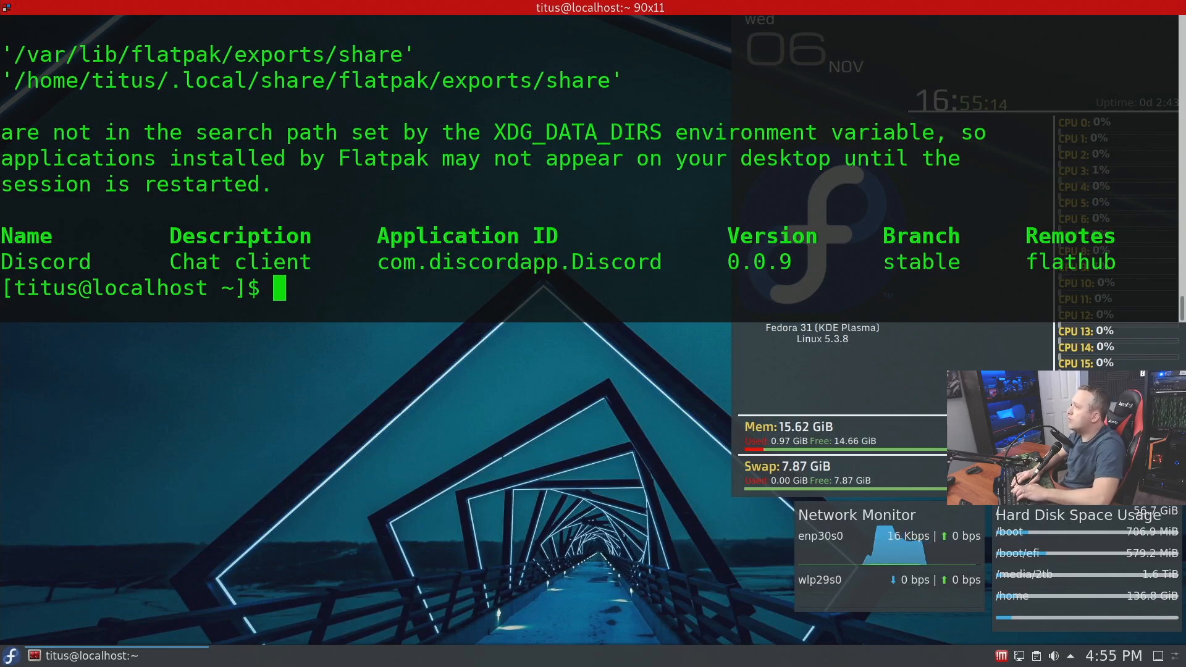
pyautogui.write('flatpak install f')
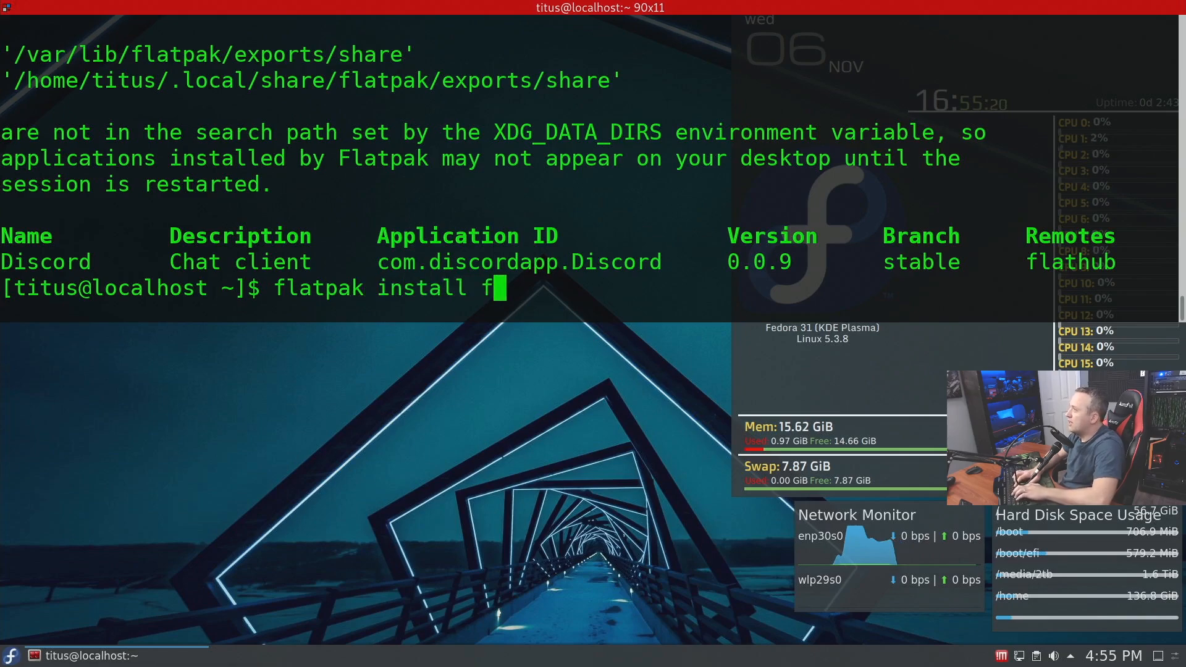
pyautogui.write('lathub')
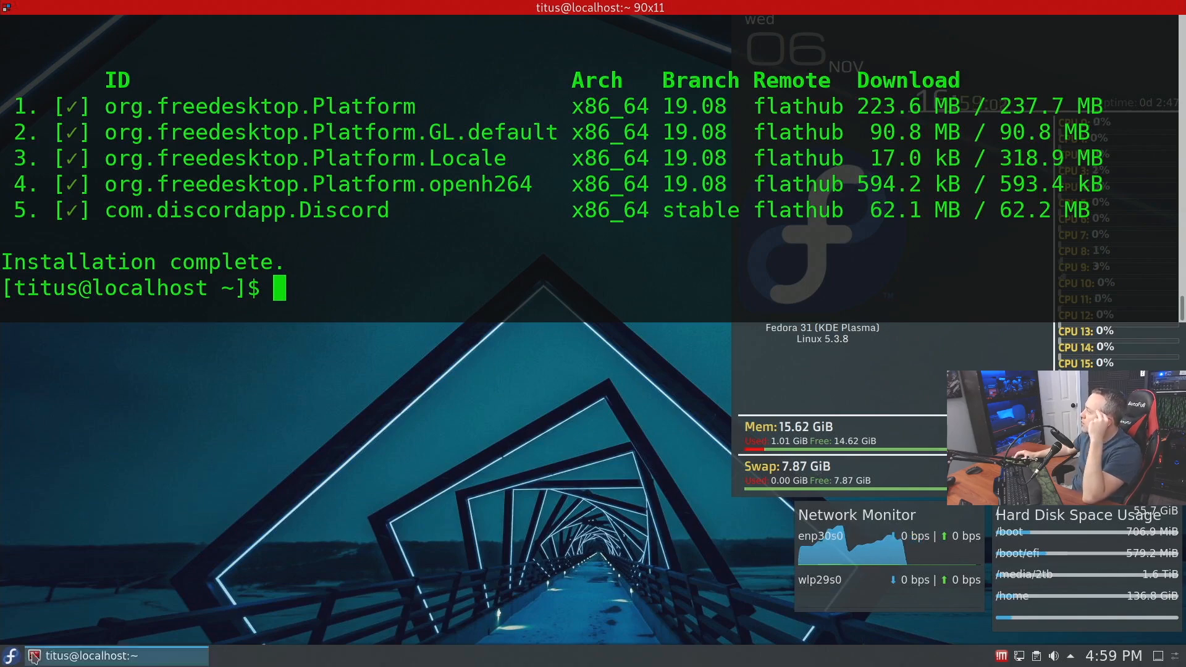
# Search the Plasma application launcher for 'discord', landing on the shutdown countdown screen
pyautogui.click(11, 655)
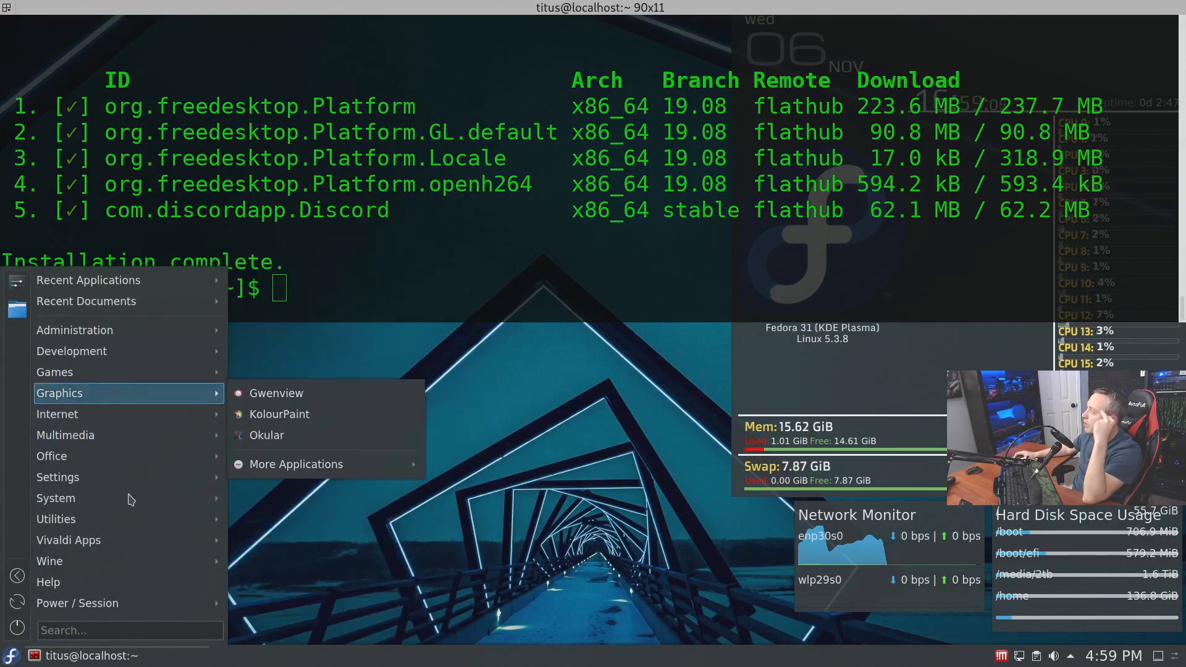
pyautogui.write('discor')
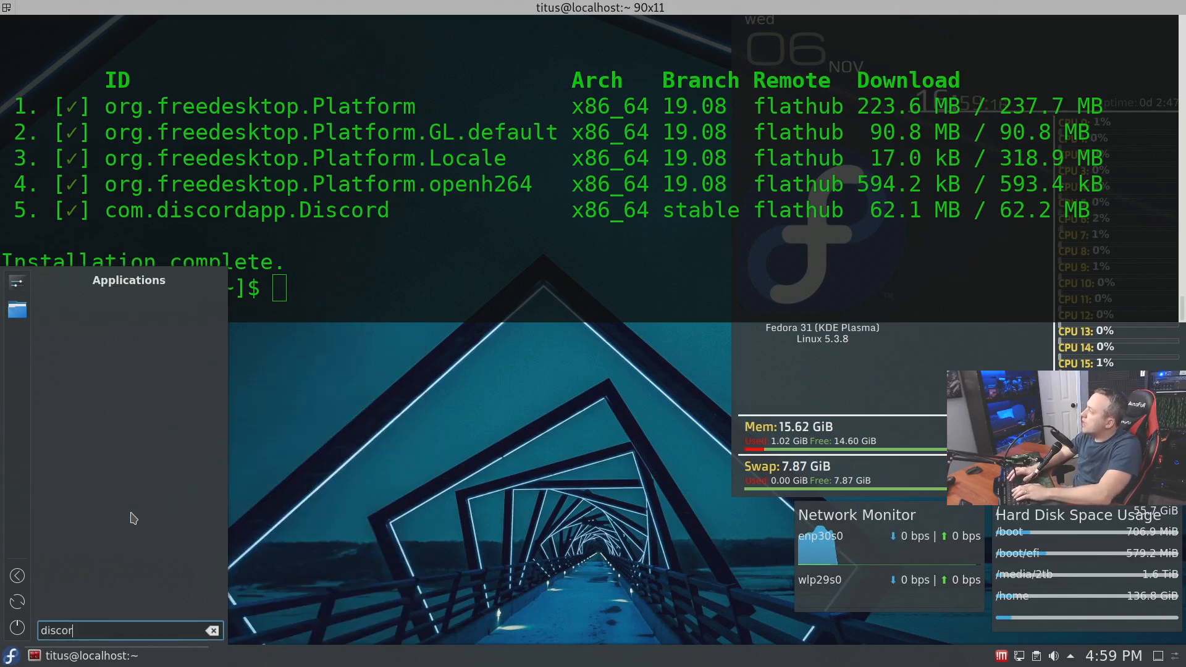
pyautogui.click(213, 630)
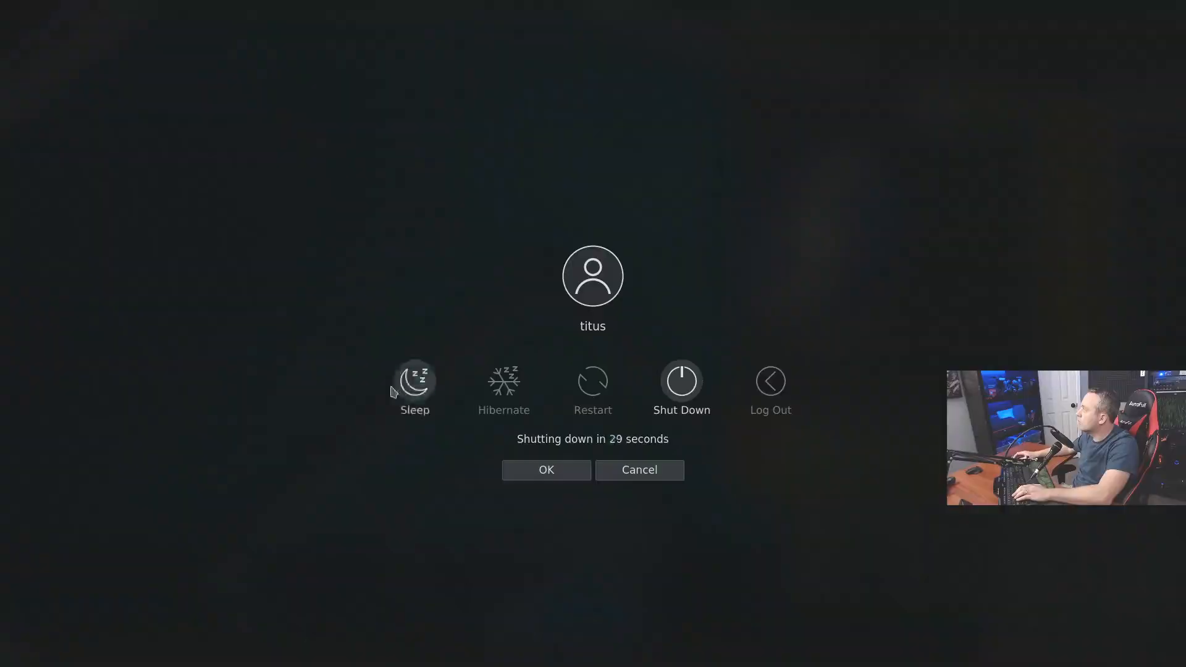
# Cancel the pending shutdown, let Discord reach its account-detection screen, then close its window
pyautogui.click(638, 469)
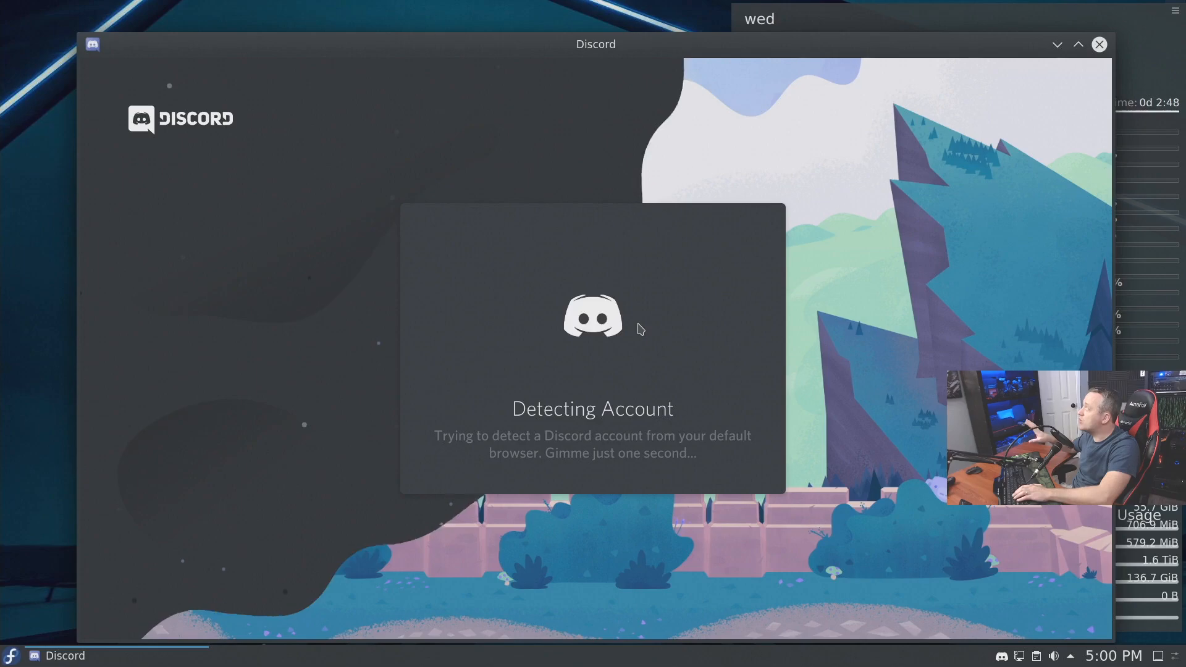
pyautogui.click(1098, 44)
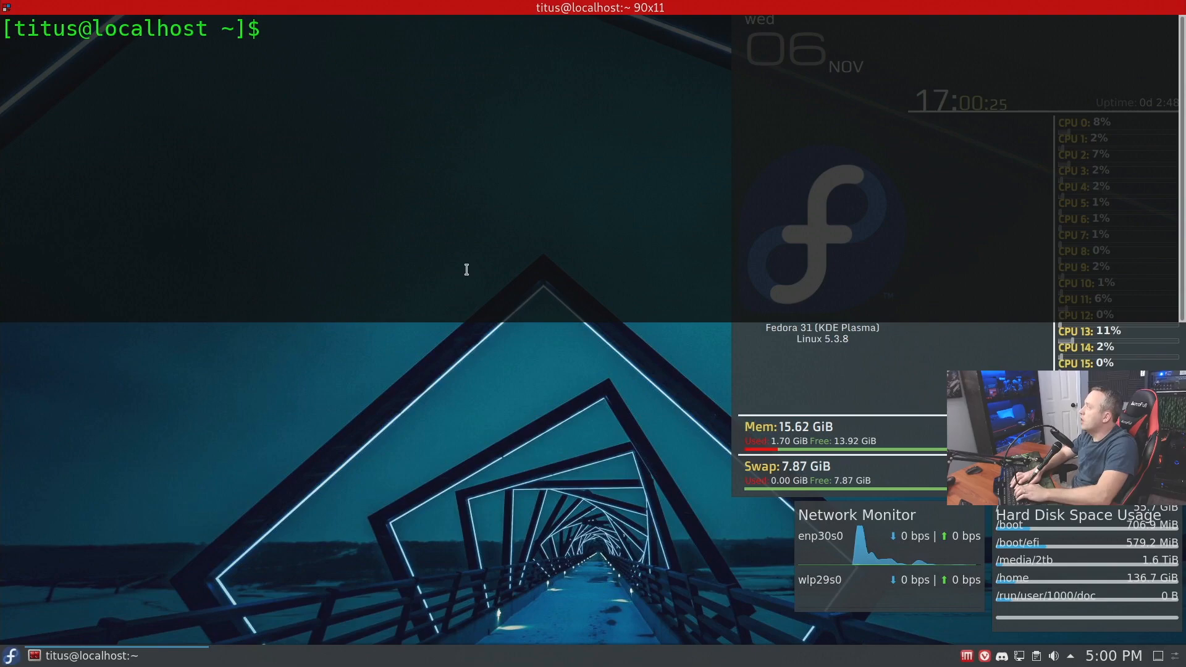
# Run 'flatpak update', 'flatpak list' and 'flatpak list --app', the last showing only Discord 0.0.9
pyautogui.write('flatpak update')
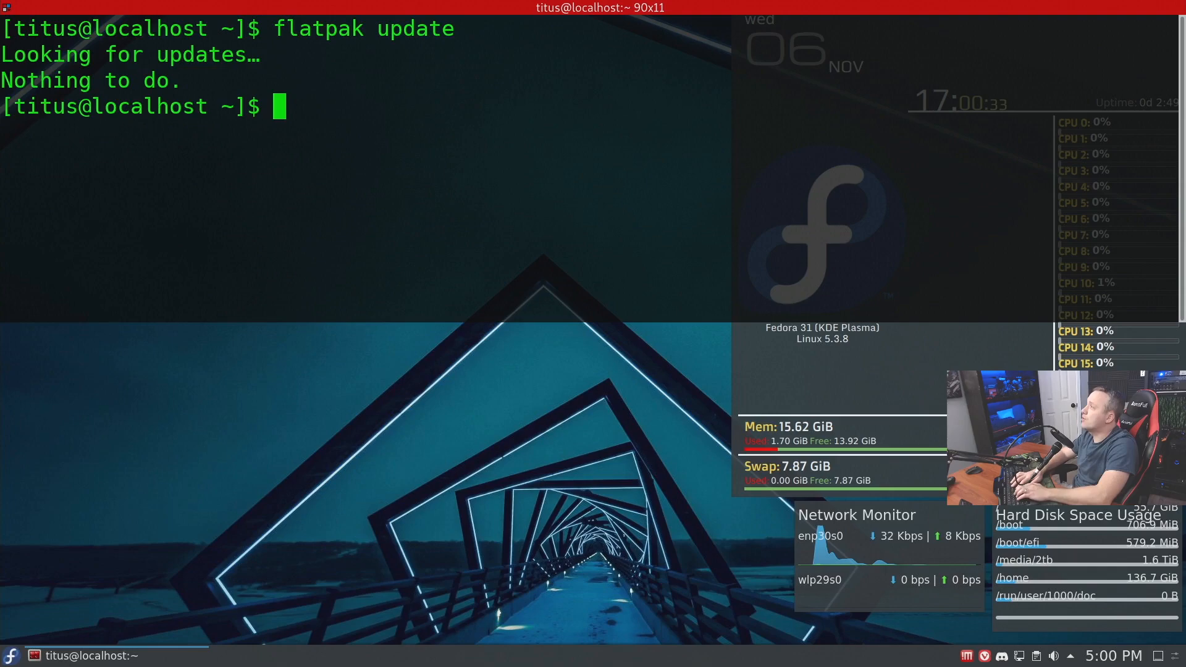
pyautogui.write('flatpak list')
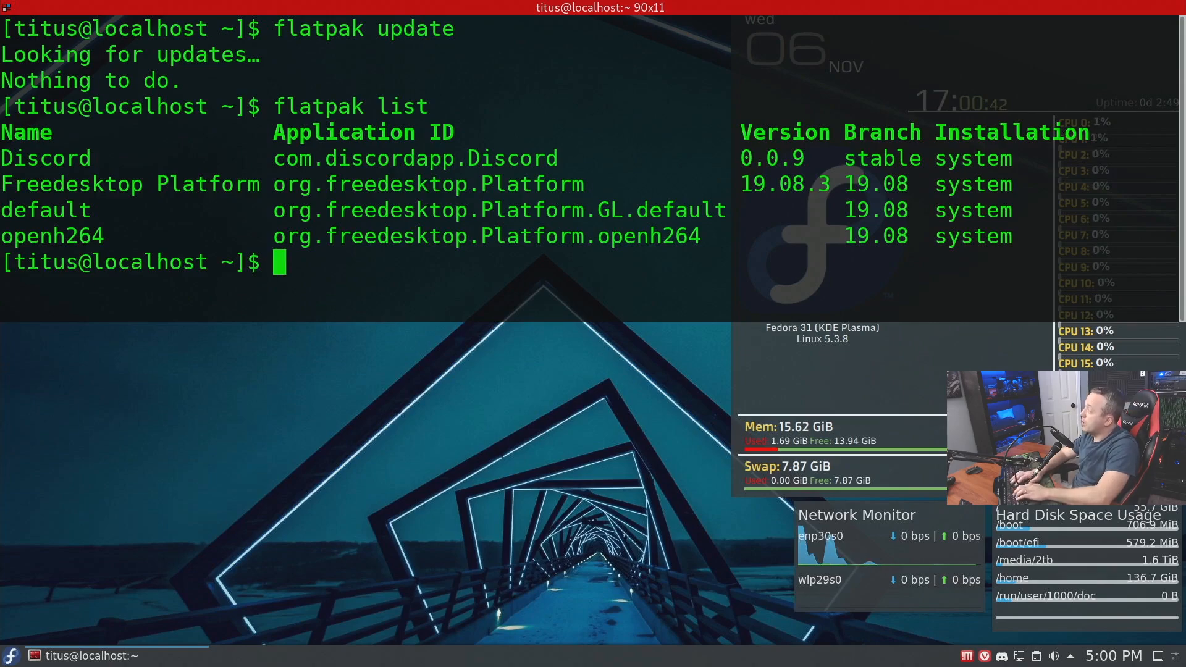
pyautogui.write('flatpak list --app')
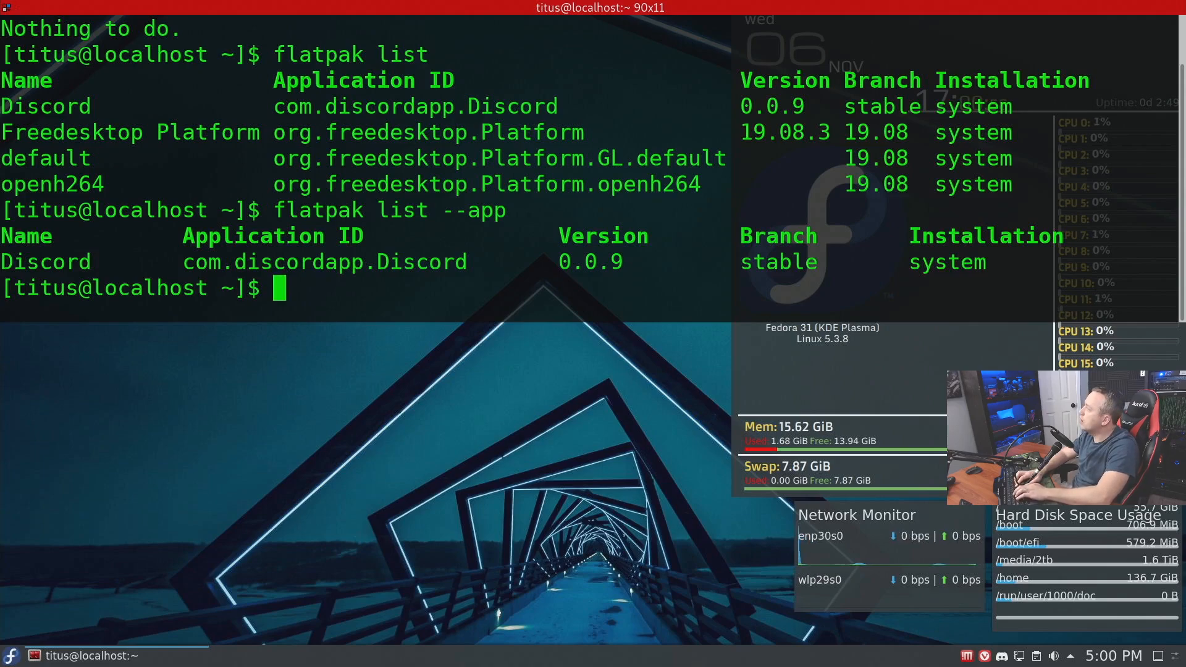
# Run 'flatpak history' and review the log from the remote-add through Discord's deploy-install entries
pyautogui.write('flatpak histor')
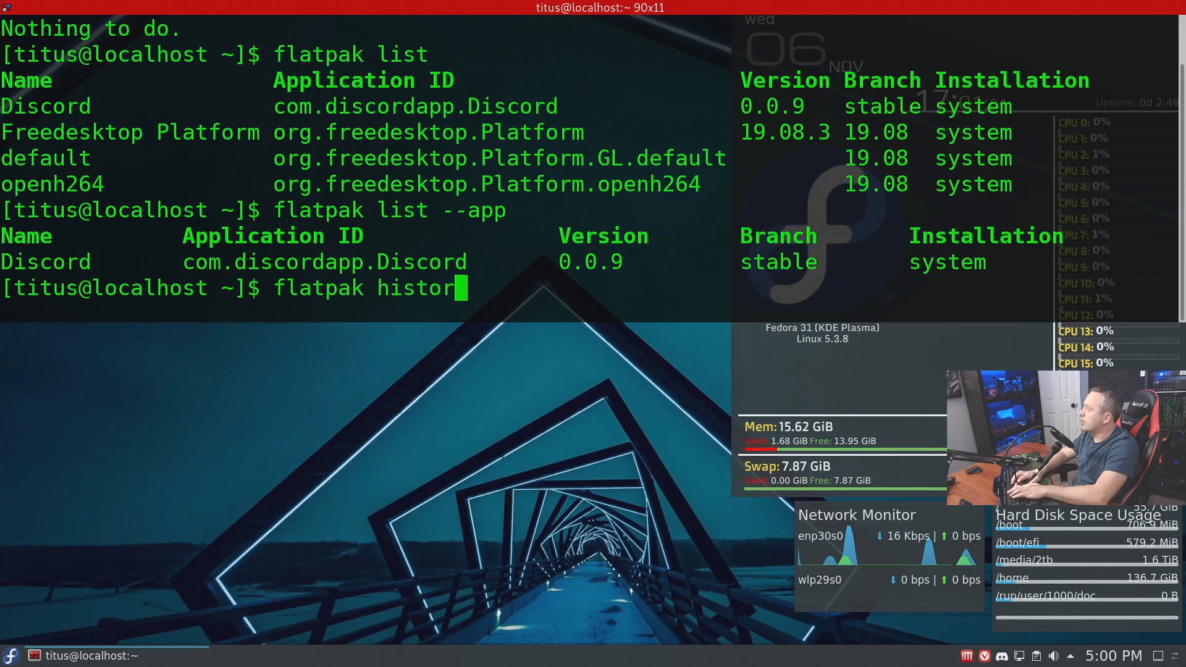
pyautogui.press('Return')
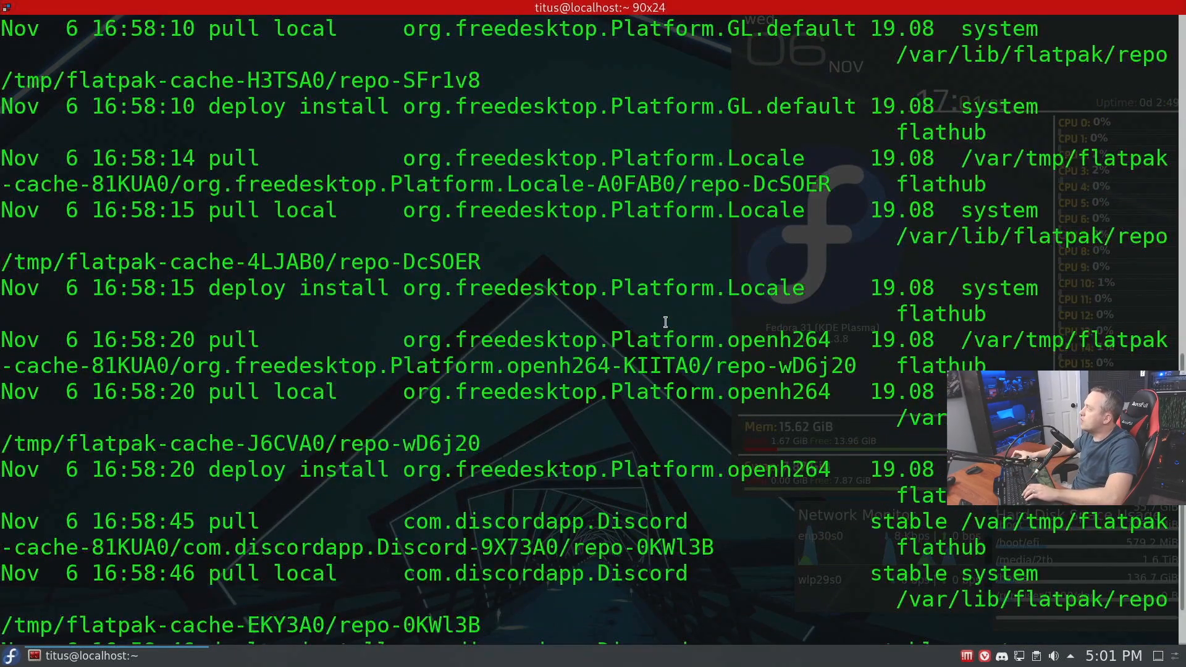
pyautogui.scroll(3)
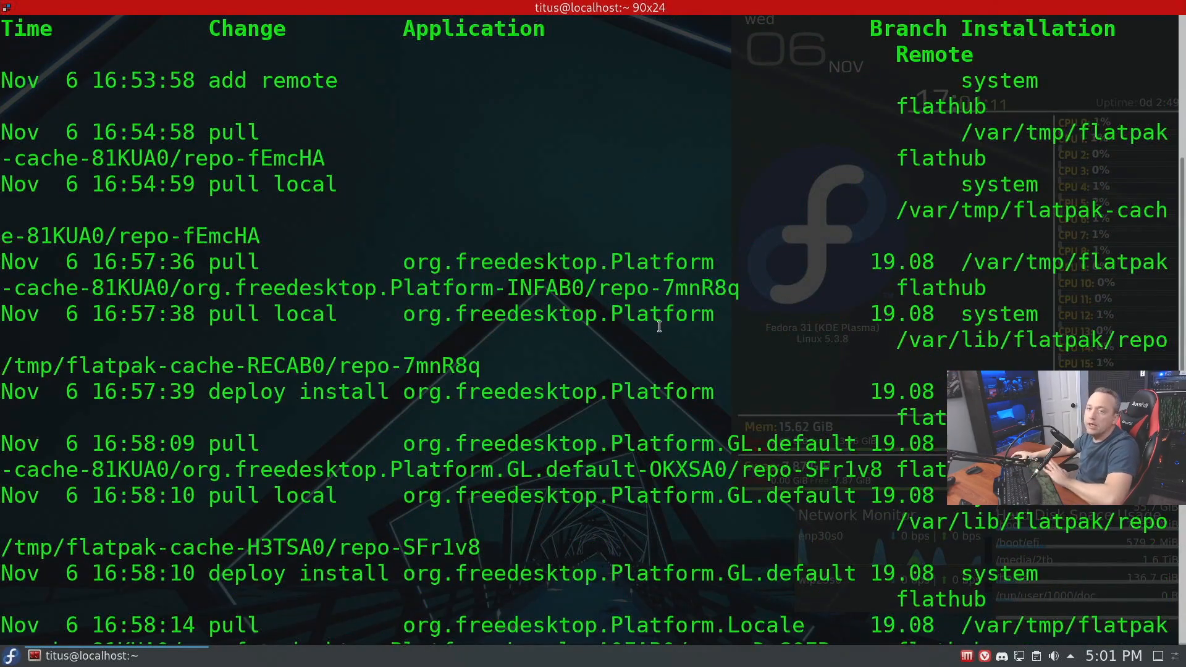
pyautogui.scroll(-3)
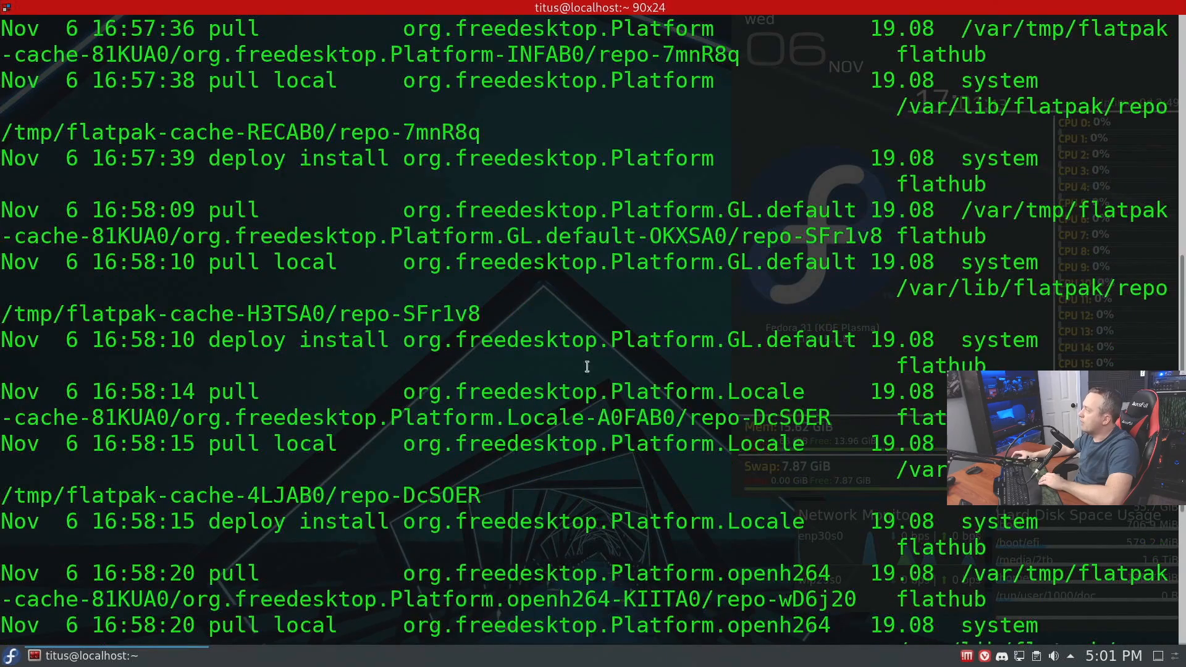
pyautogui.scroll(-3)
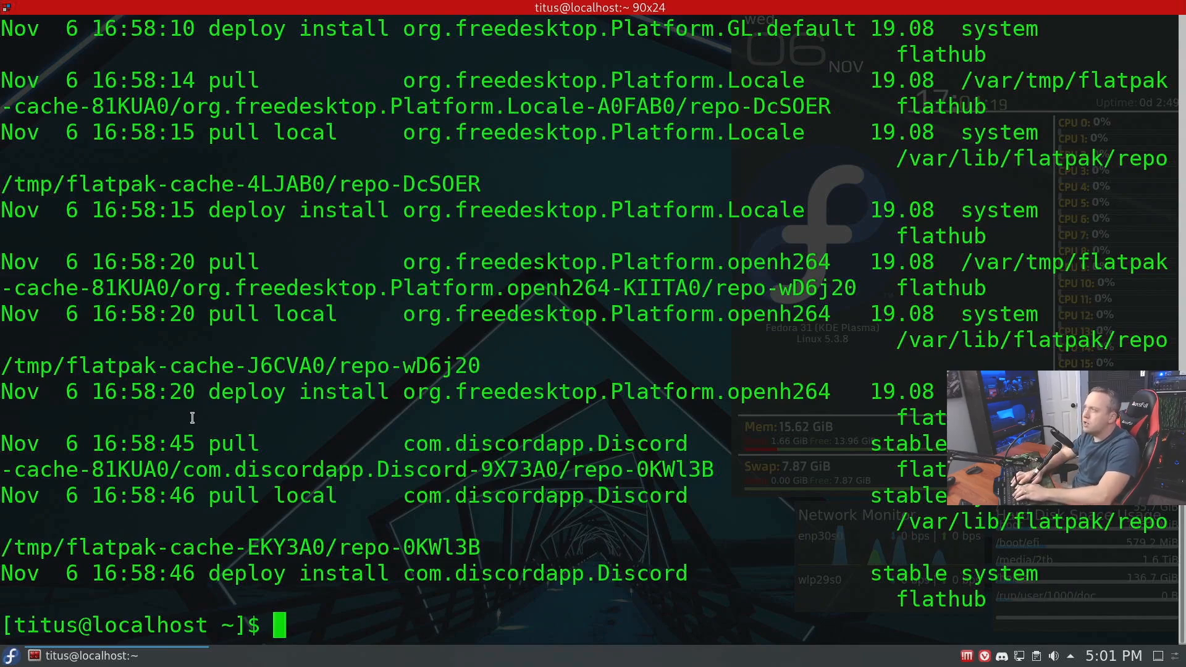
# Run 'flatpak --help' and scroll to the top of its list of built-in commands
pyautogui.write('fl')
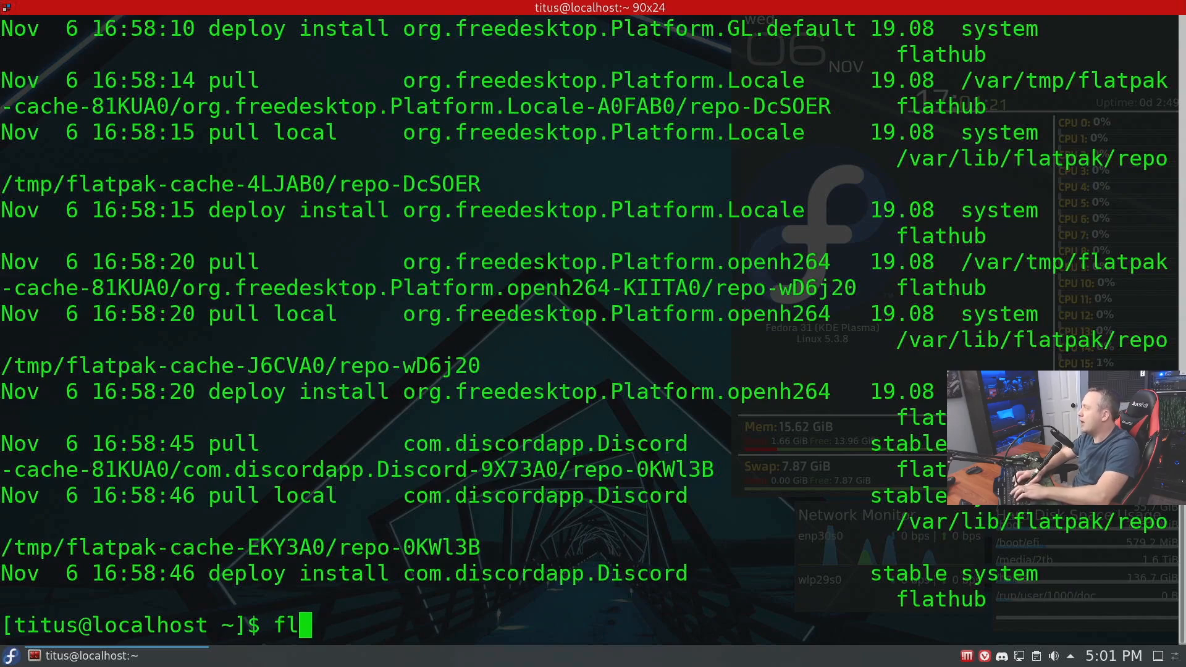
pyautogui.write('atpak -')
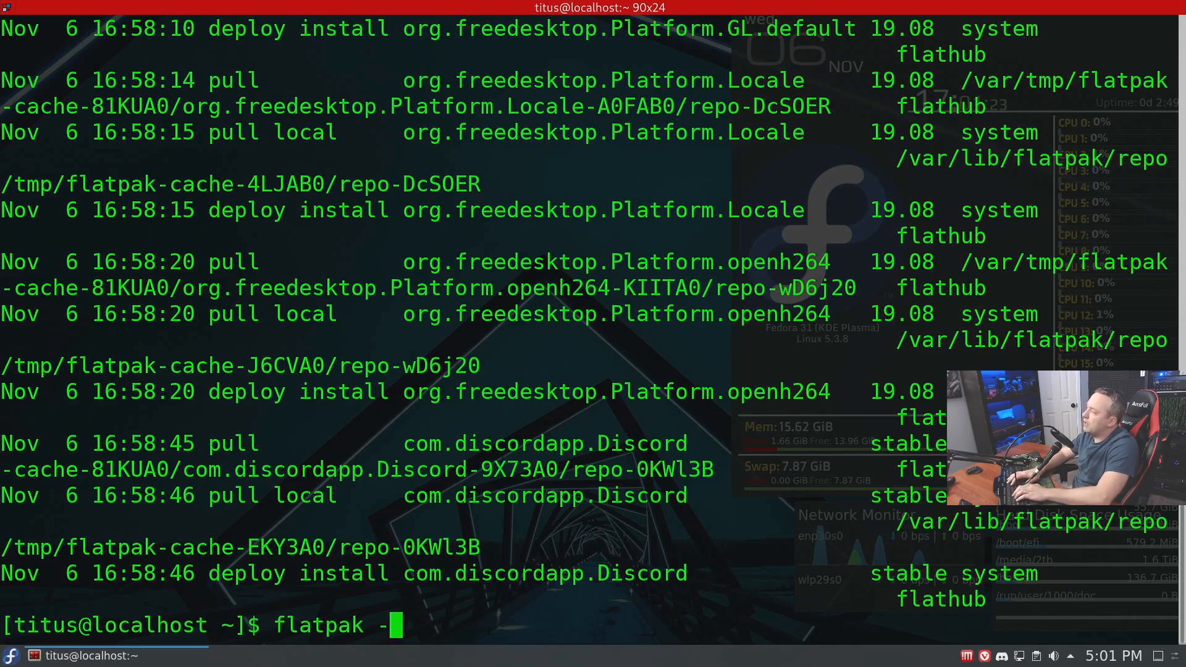
pyautogui.press('Return')
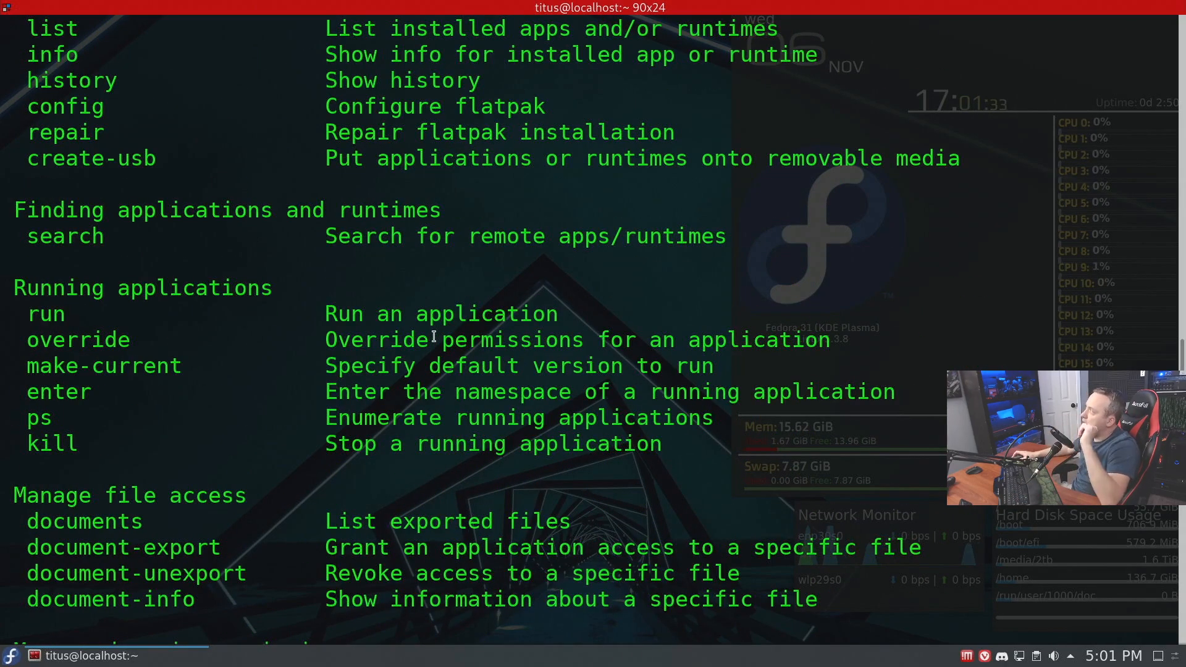
pyautogui.scroll(3)
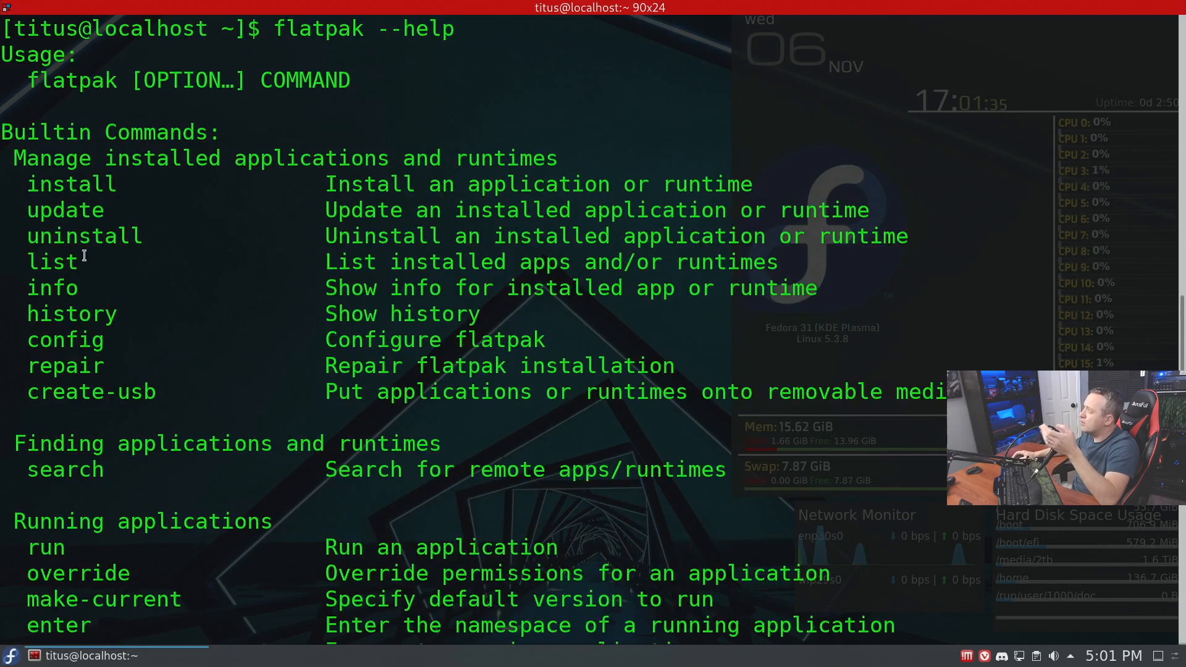